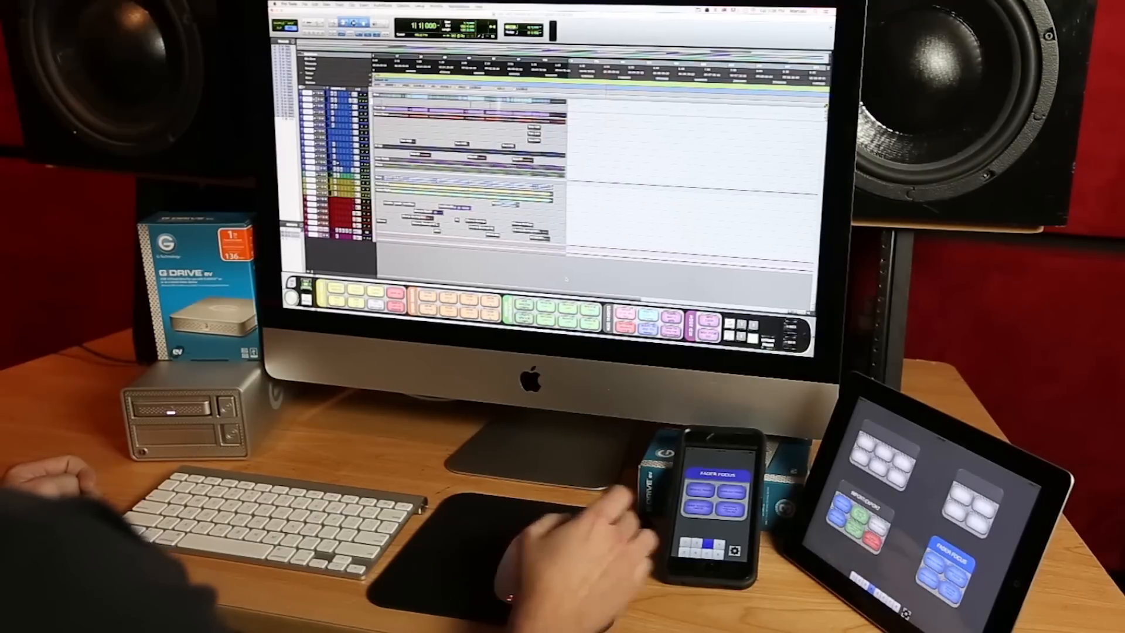
mouse_move(524, 545)
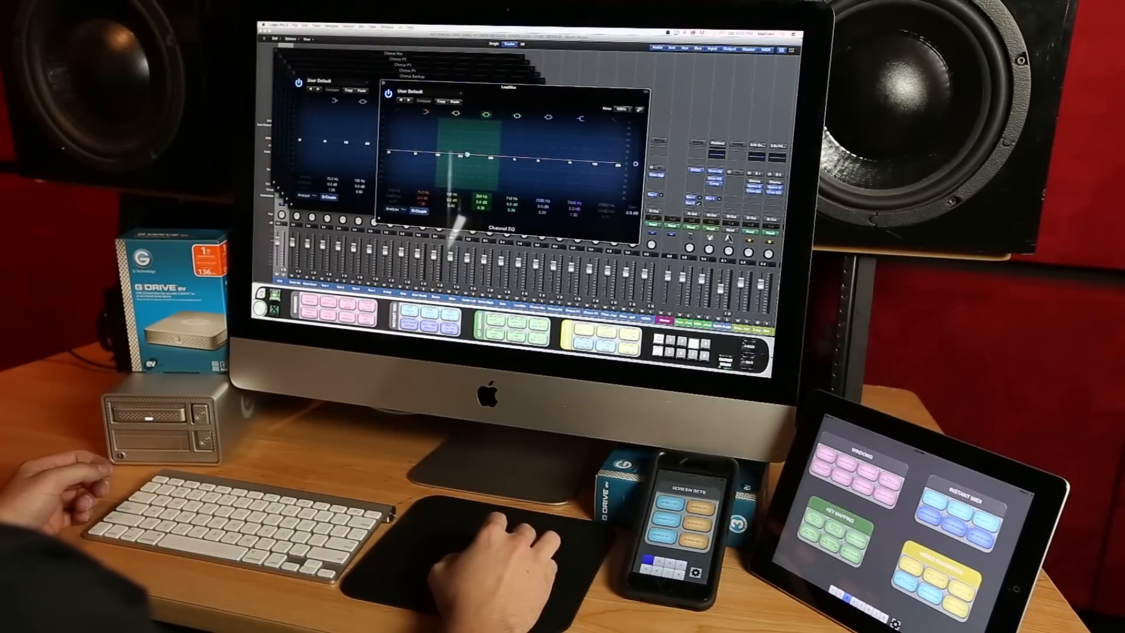
Trigger the Batch Commander to open Channel EQ windows on several mixer channels
drag(466, 154, 448, 136)
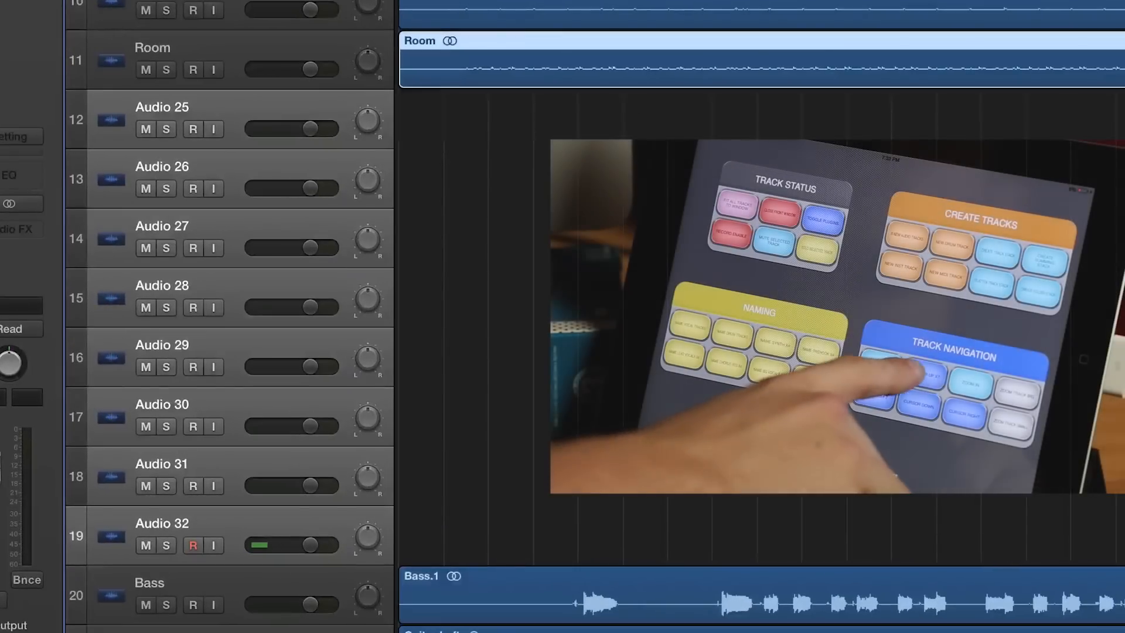
Jump from Audio 32 to Audio 25 and name it 'lead vocal'
click(192, 128)
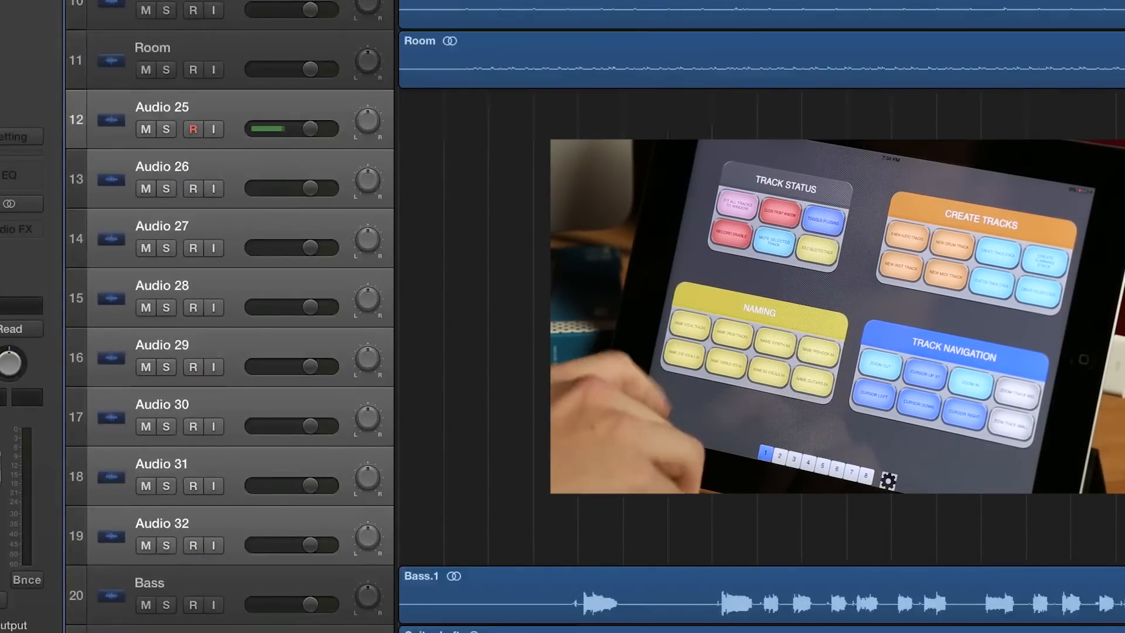
text(lead vocal)
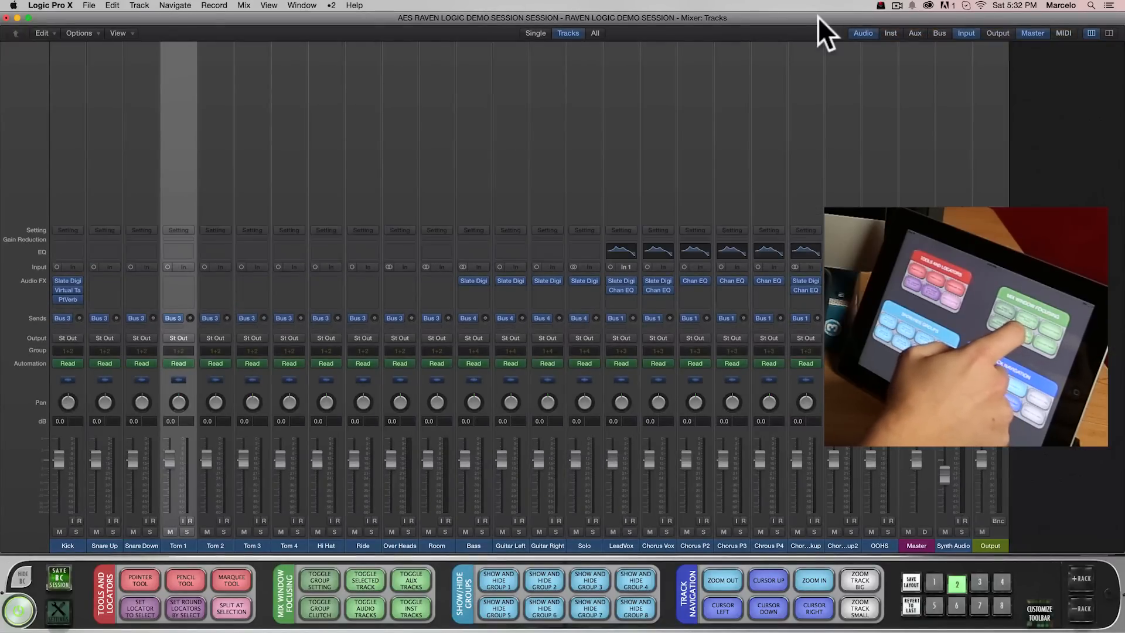
Cycle the mixer through Aux and Single views, then back to Tracks with all channel types
click(939, 33)
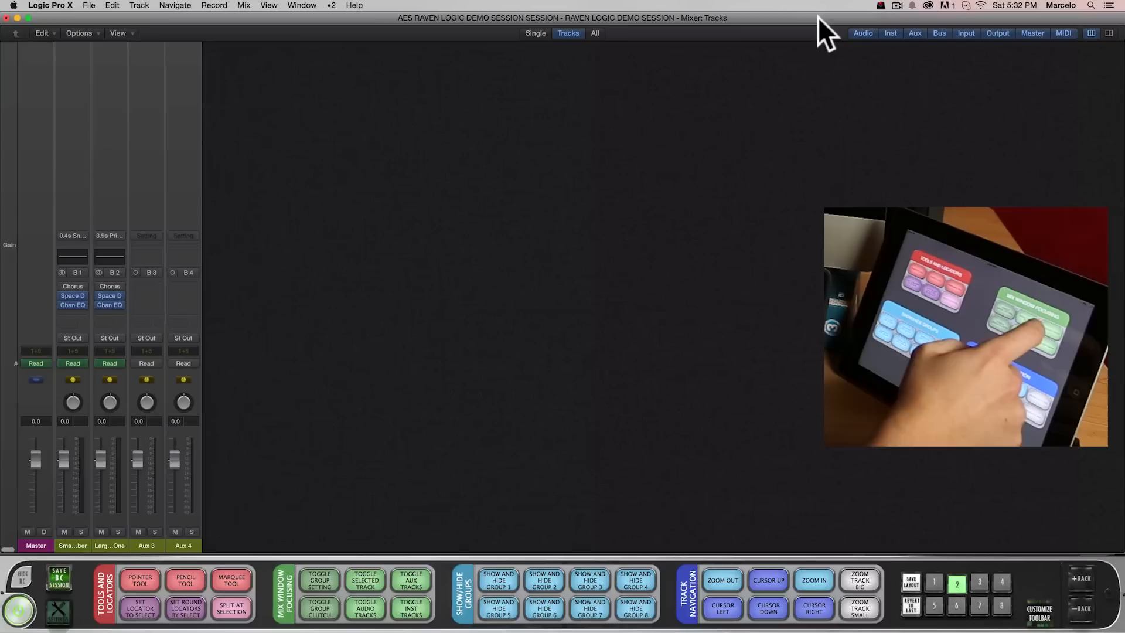
click(534, 33)
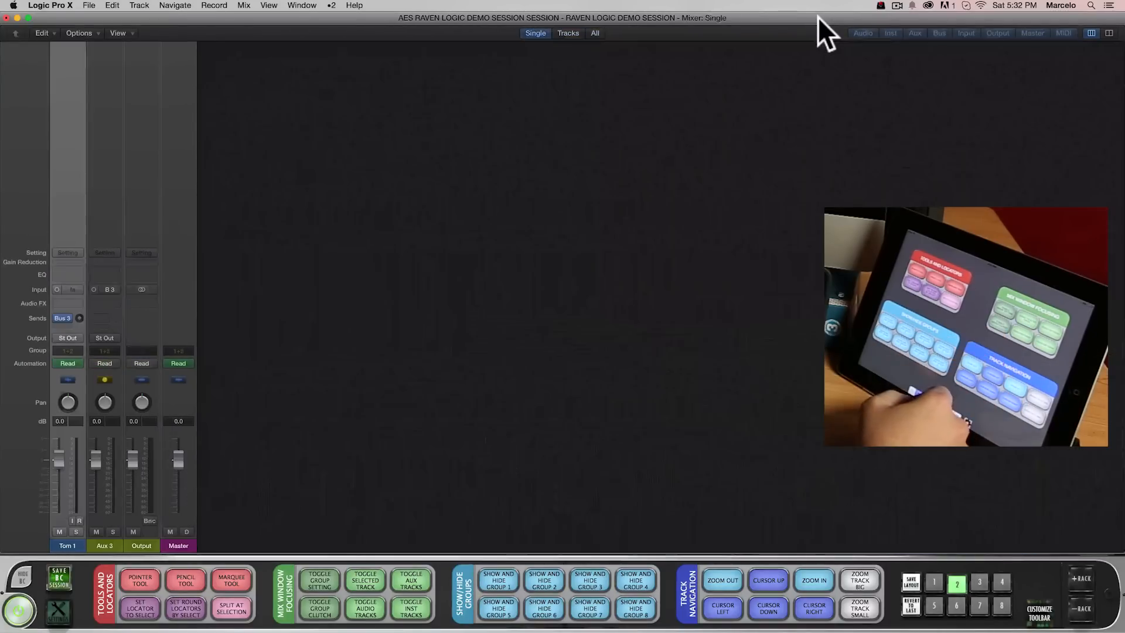
click(567, 33)
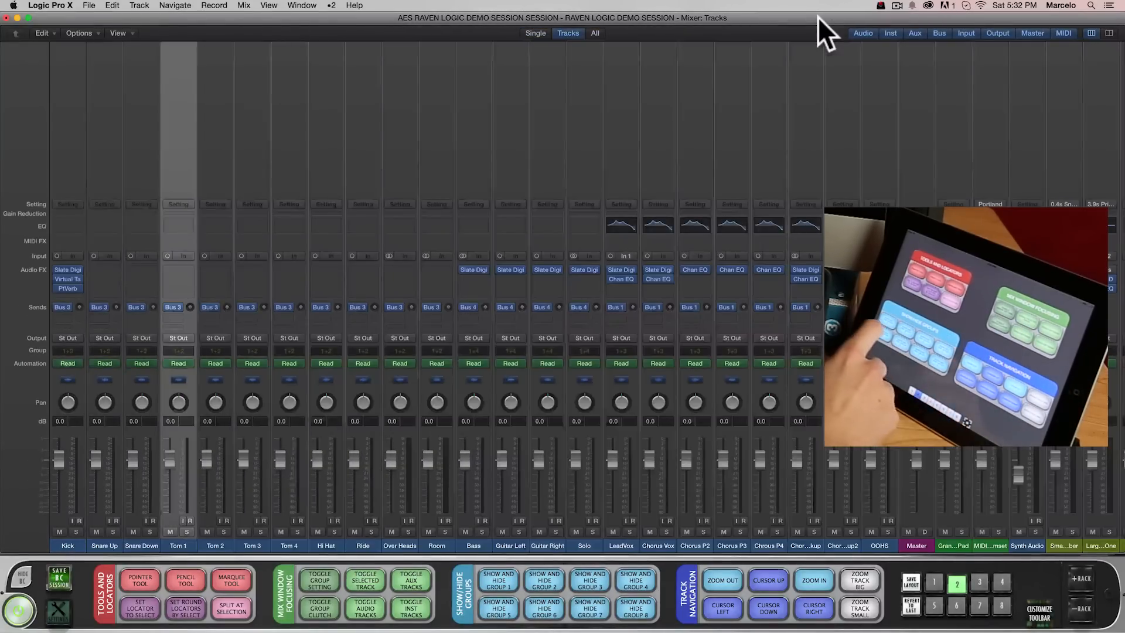